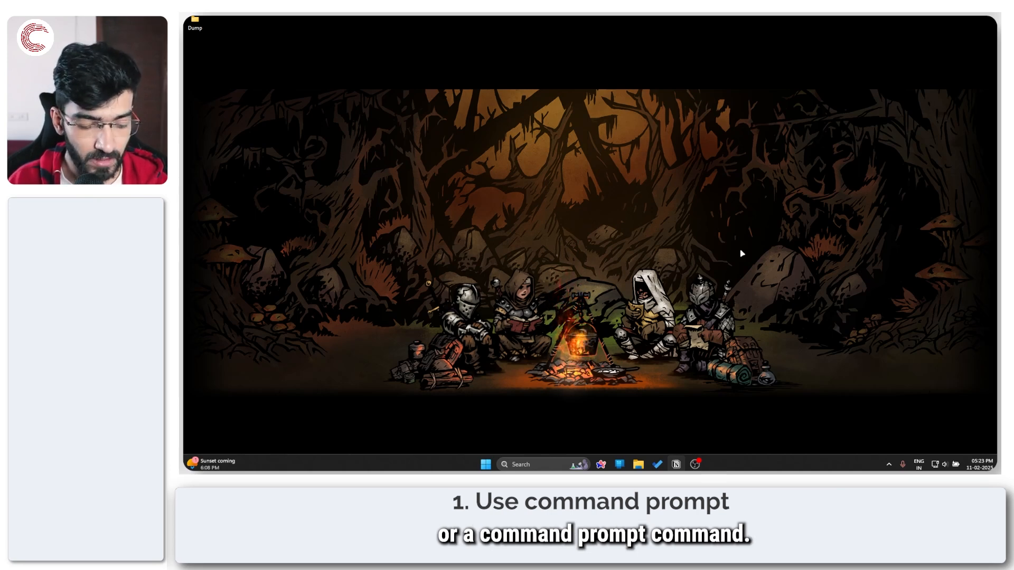
- Search the Start menu for 'command Prompt' to launch it as administrator
click(485, 464)
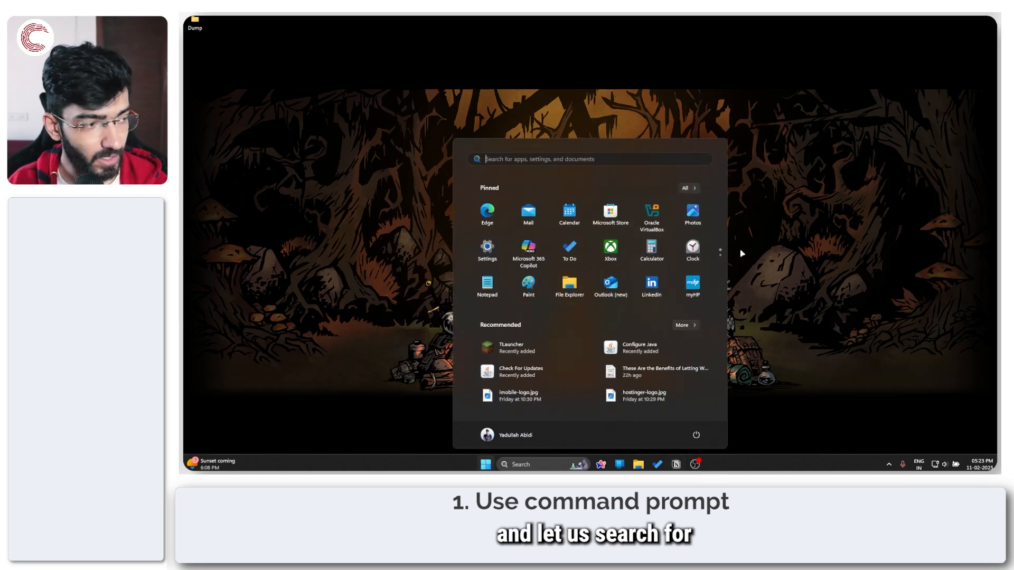
text(command Prompt)
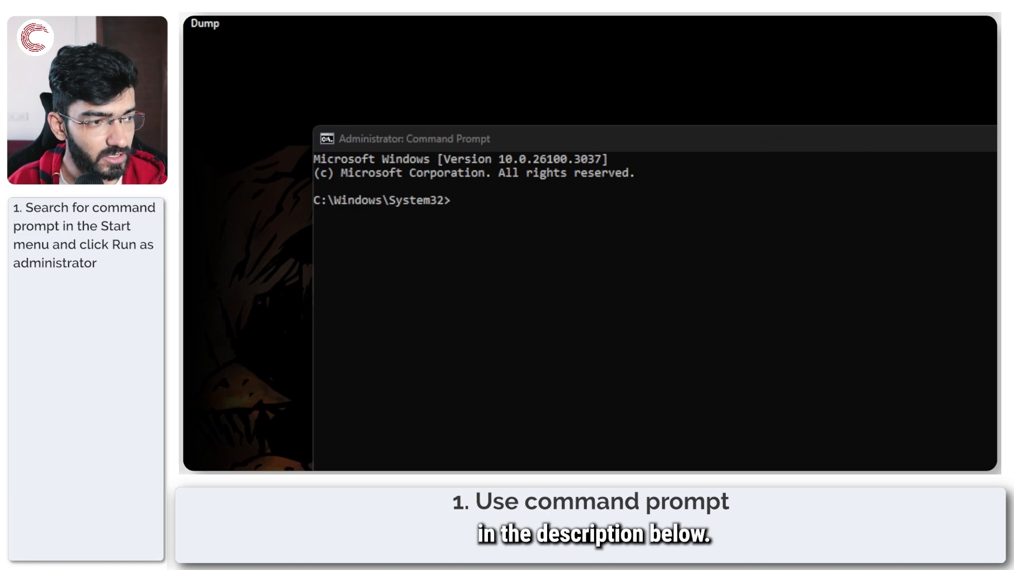
- Enter Remove-WindowsPackage -Online for the Microsoft-Windows-Printing-PMCPPC-FoD-Package
text(Remove-WindowsPackage -Online -PackageName "Microsoft-Windows-Printing-PMCPPC-F364e35~amd64~en-US~10.0.19041.1")
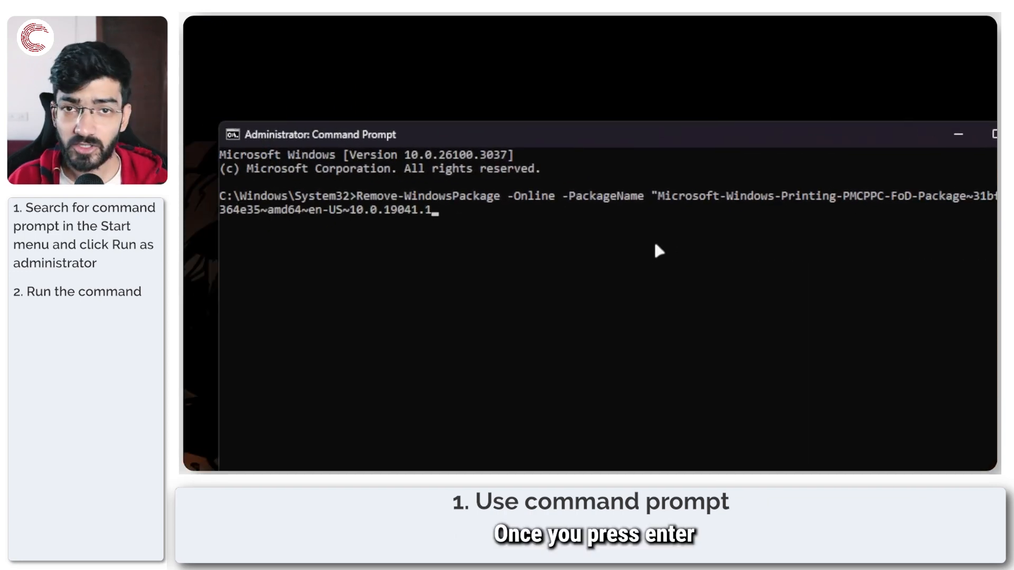
mouse_move(469, 227)
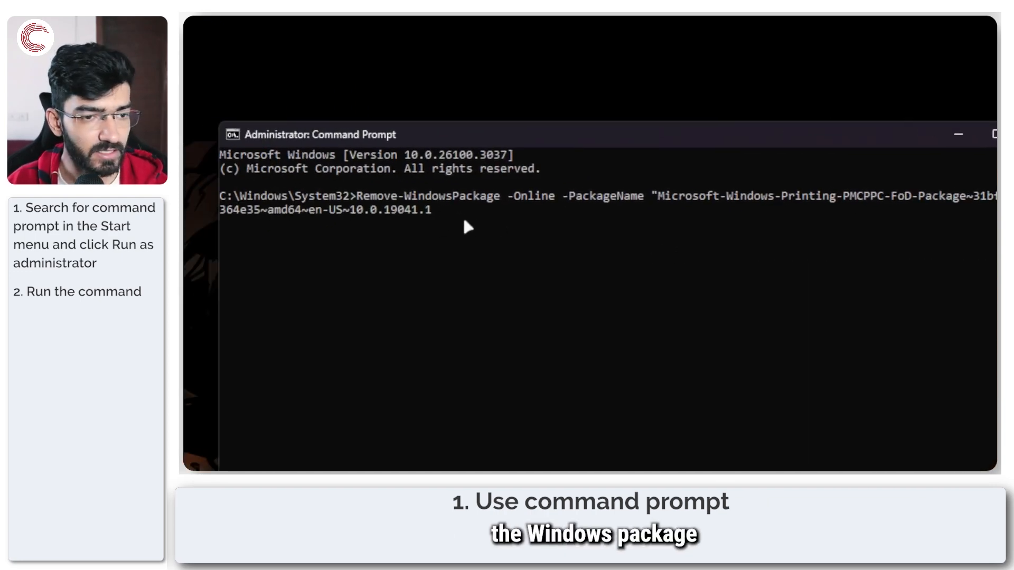
mouse_move(792, 210)
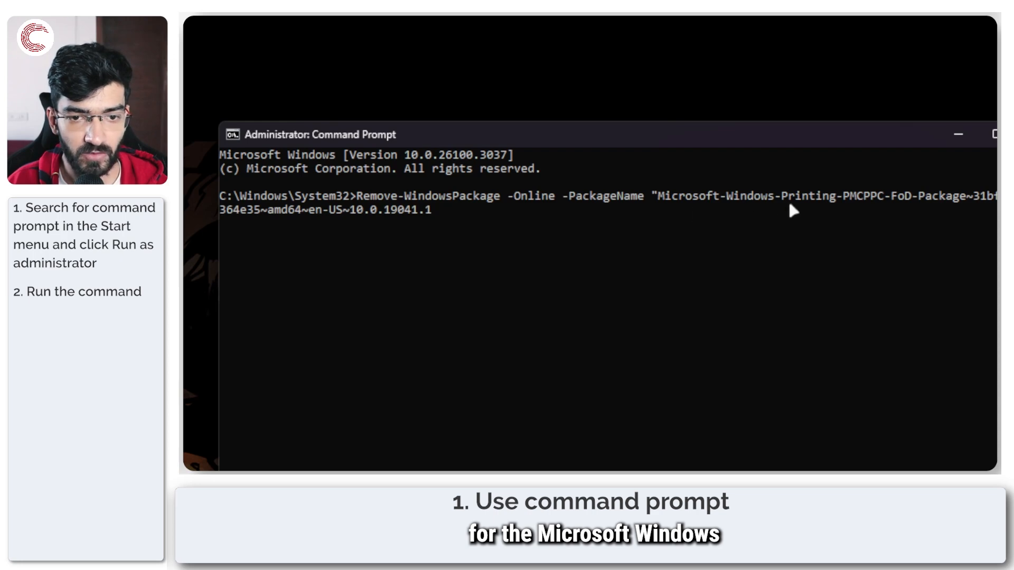
mouse_move(911, 206)
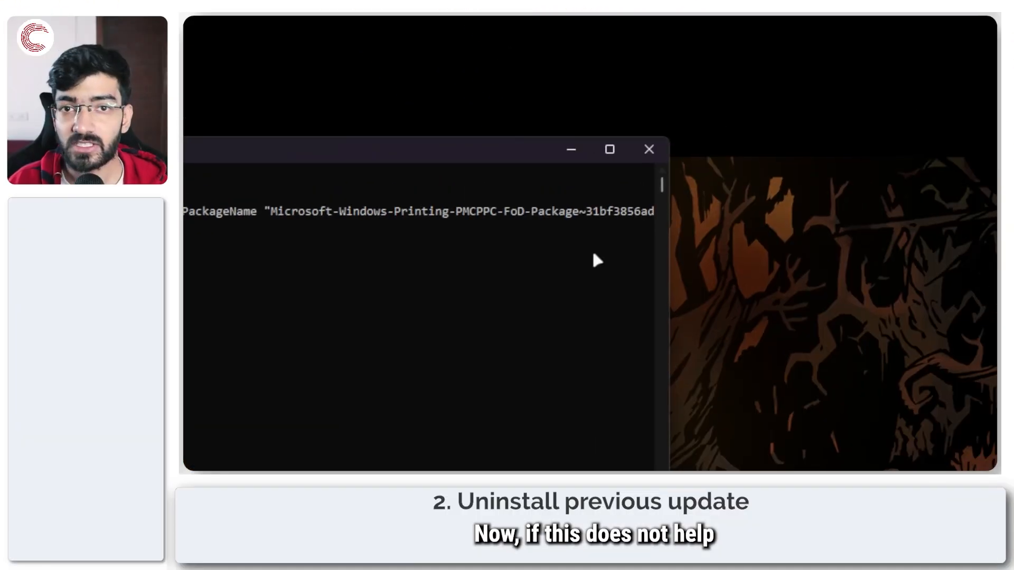
- Close Command Prompt and go to the Windows Update page in Settings
click(649, 150)
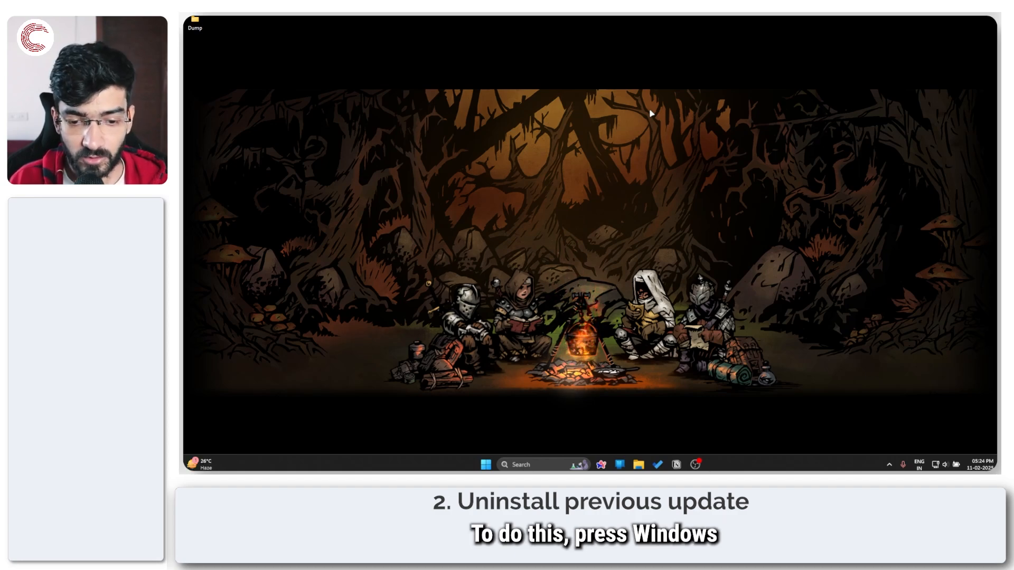
key(win+i)
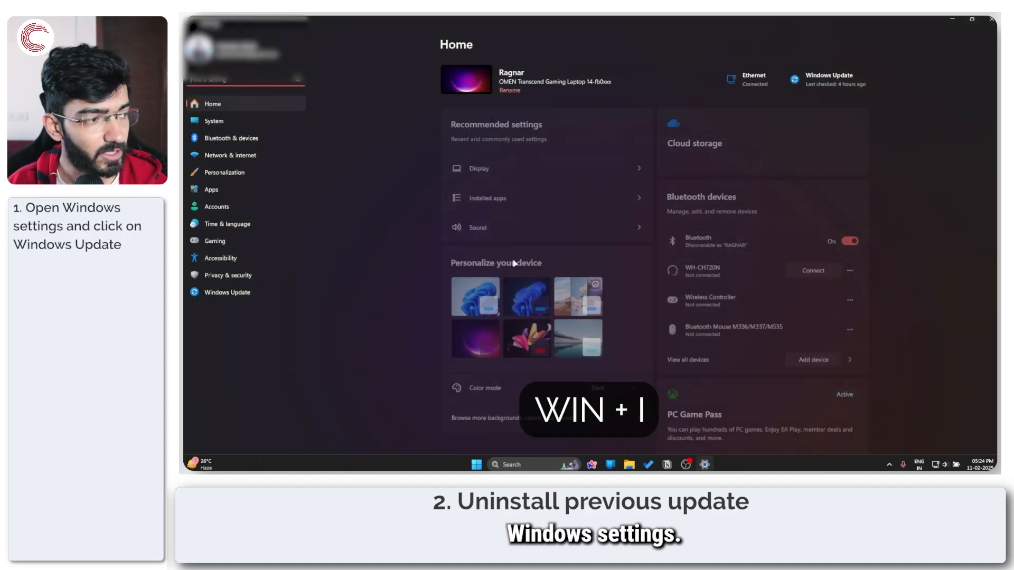
click(227, 292)
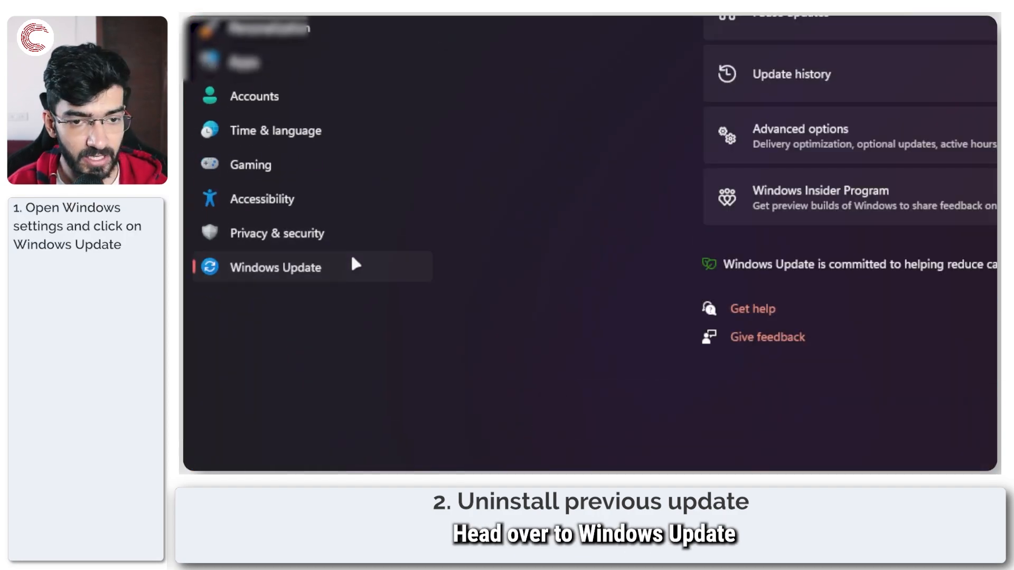
click(274, 267)
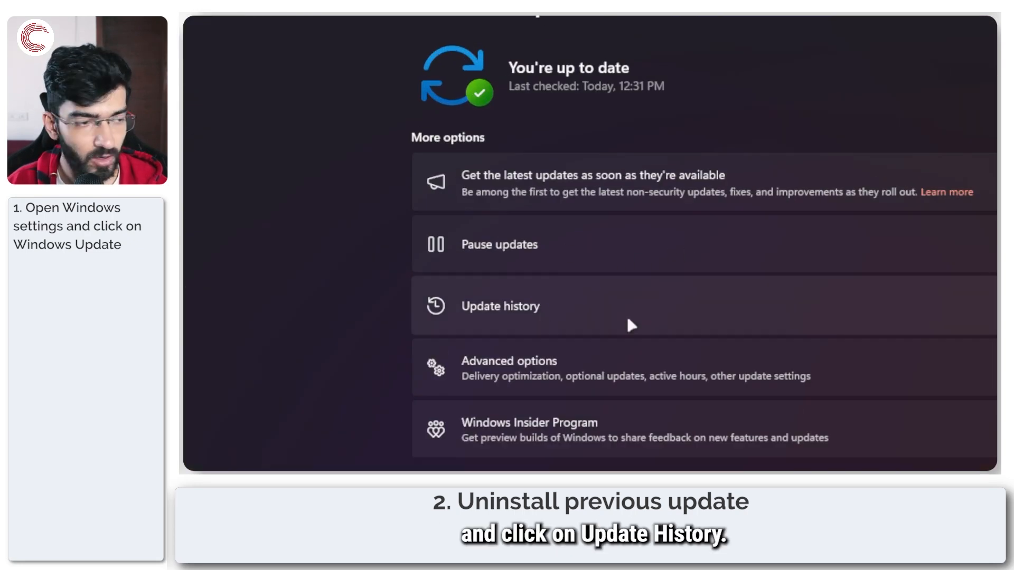
- Browse the Update history list of feature, quality, driver and definition updates
click(500, 305)
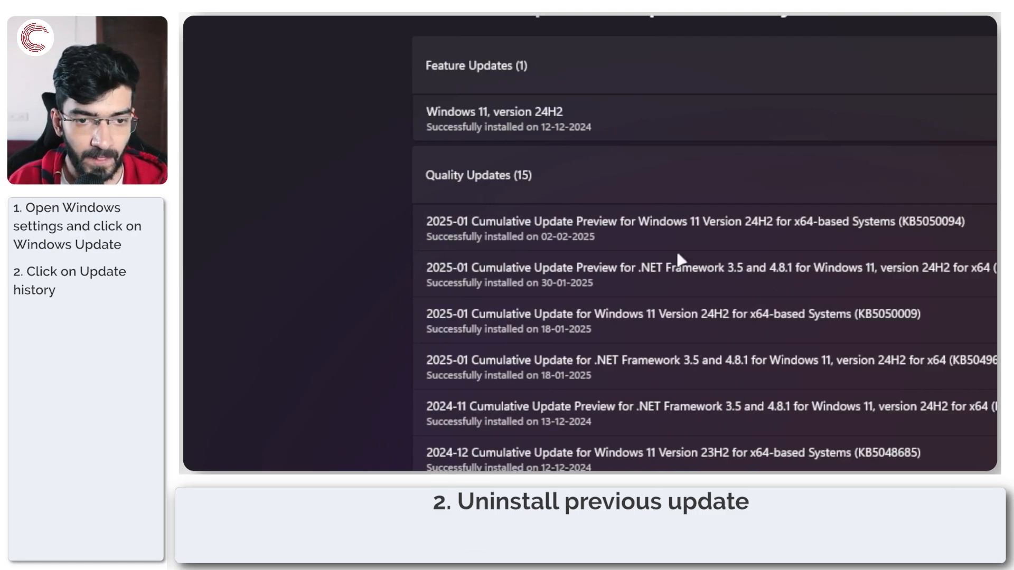
scroll(down, 3)
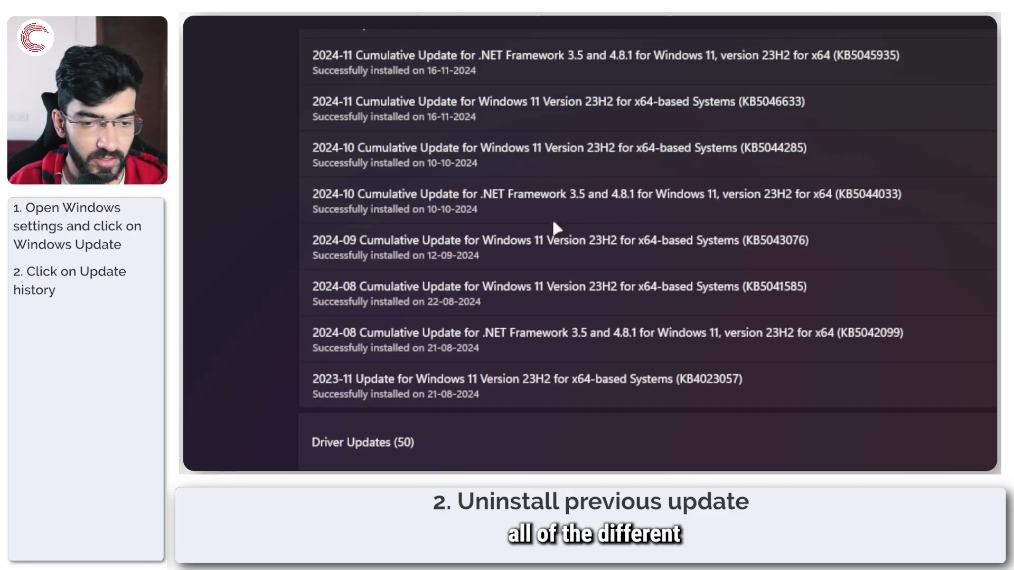
scroll(down, 3)
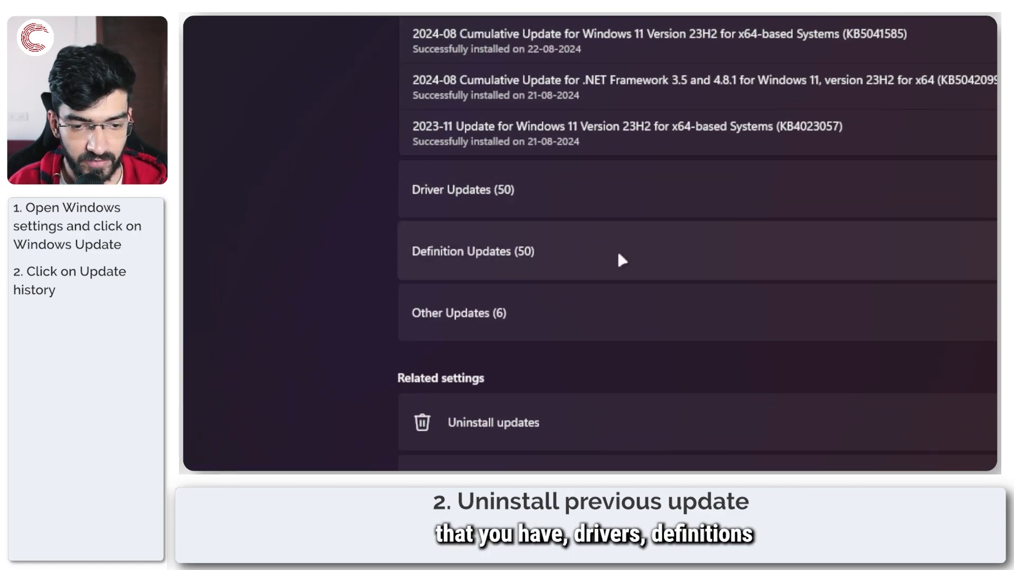
mouse_move(588, 378)
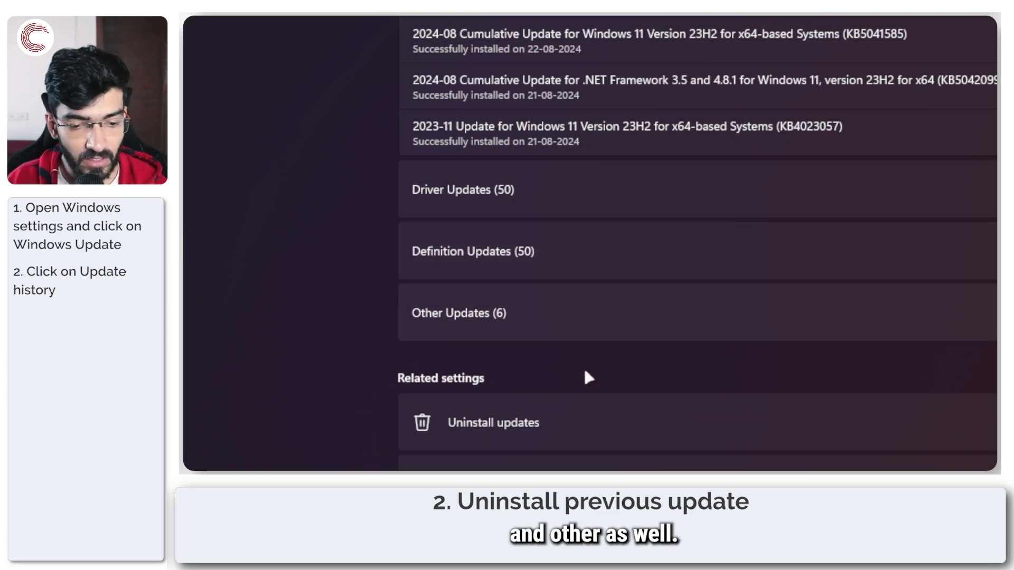
- View the five removable updates under Uninstall updates
click(492, 422)
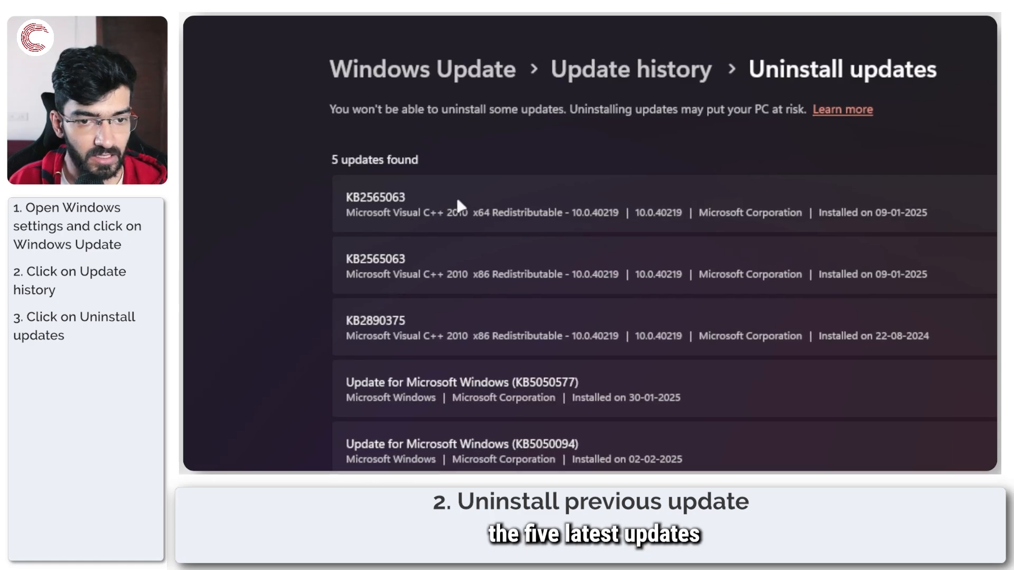
scroll(down, 3)
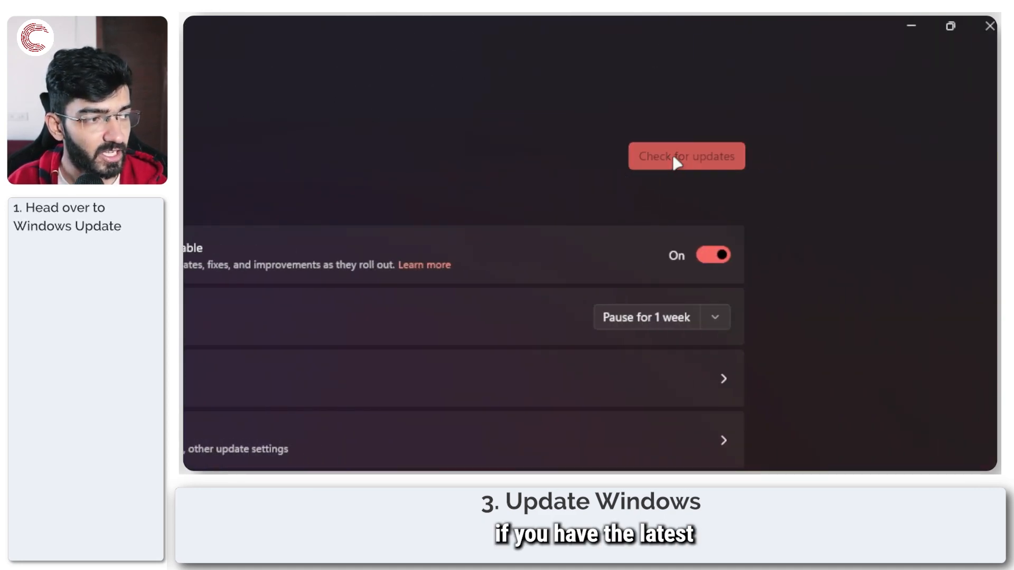
- Run Check for updates on the Windows Update page
click(685, 156)
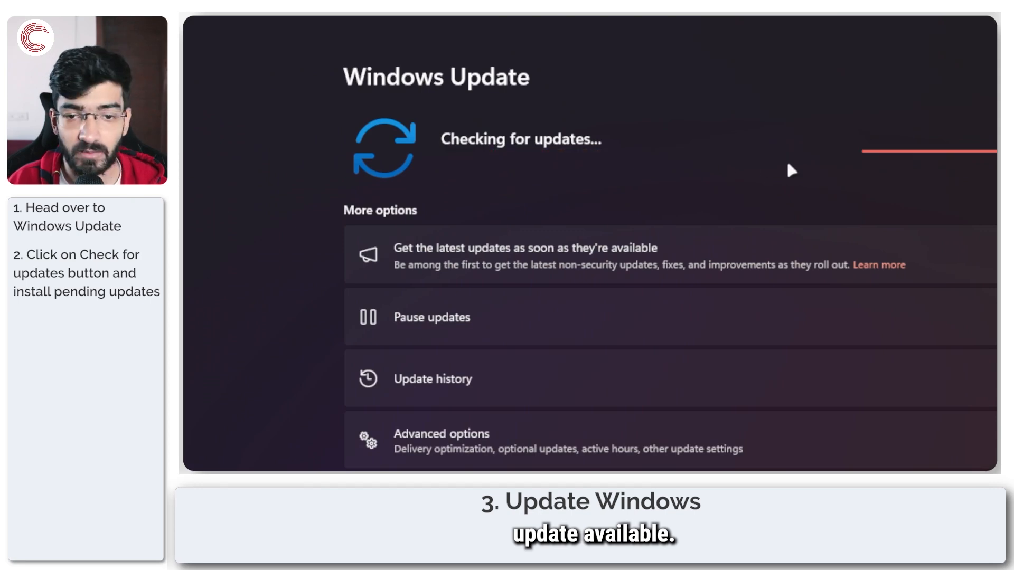